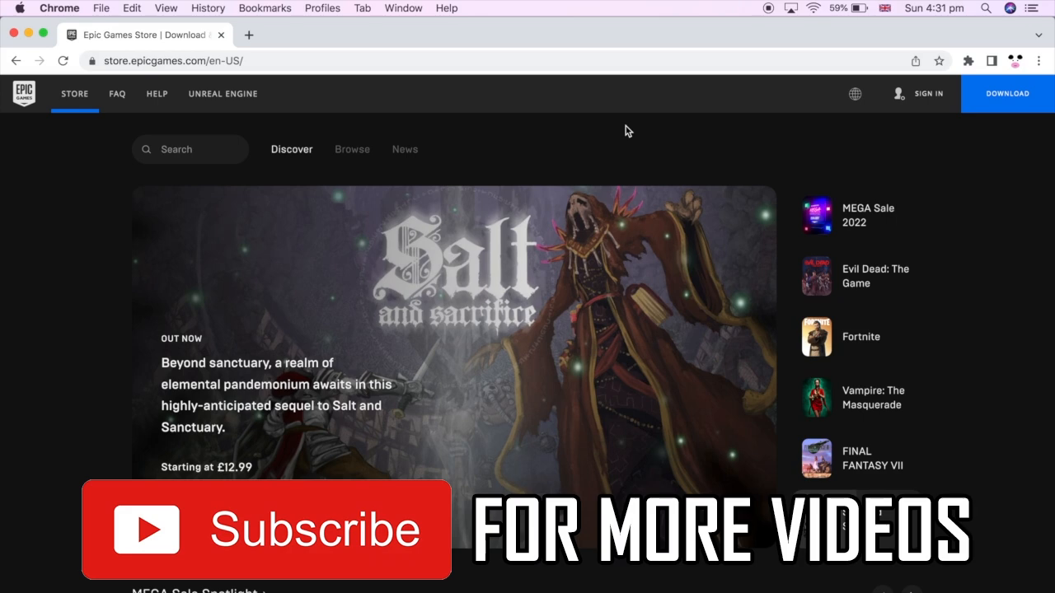
Step: Scroll the store home page to the free Discord Nitro add-on and choose GET
scroll(down, 3)
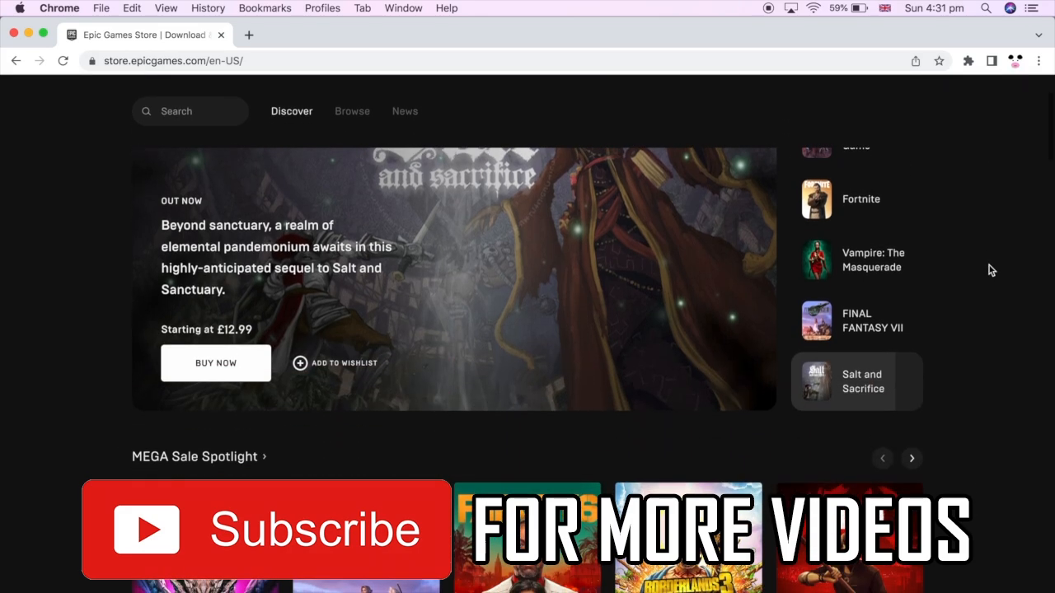
scroll(down, 3)
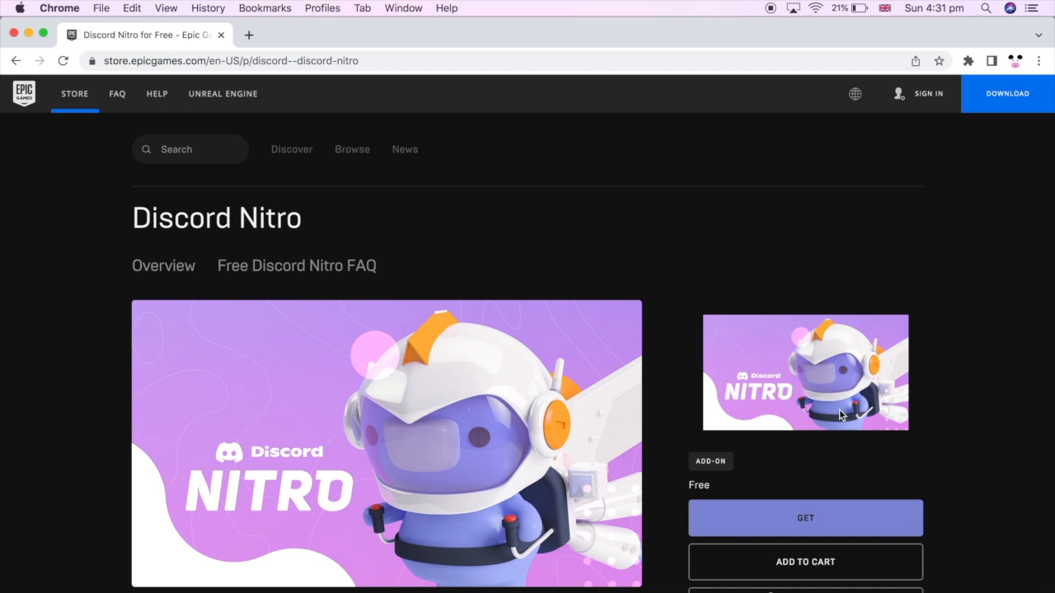
scroll(down, 3)
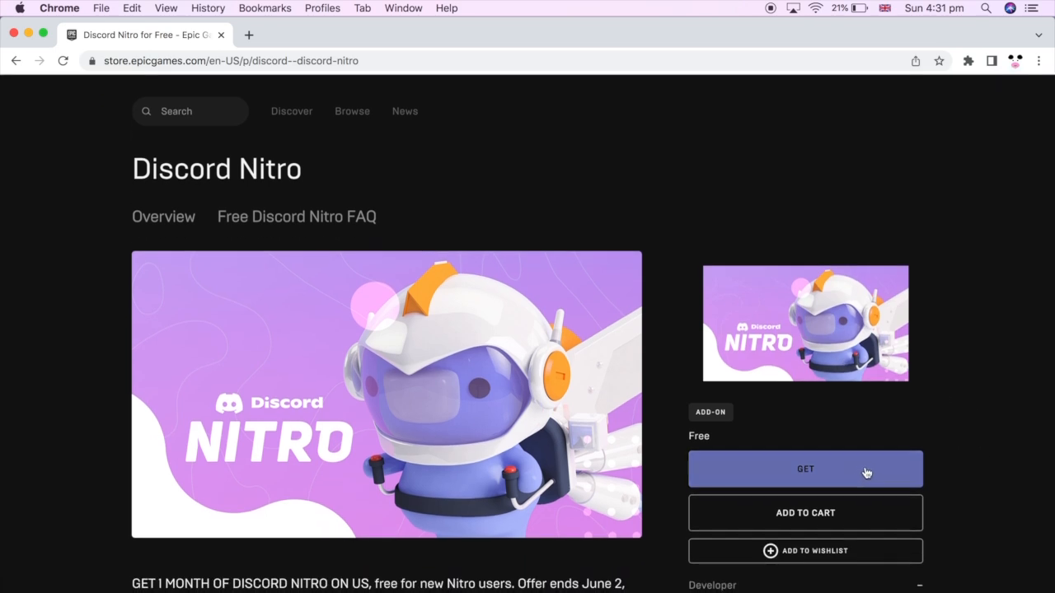
click(804, 469)
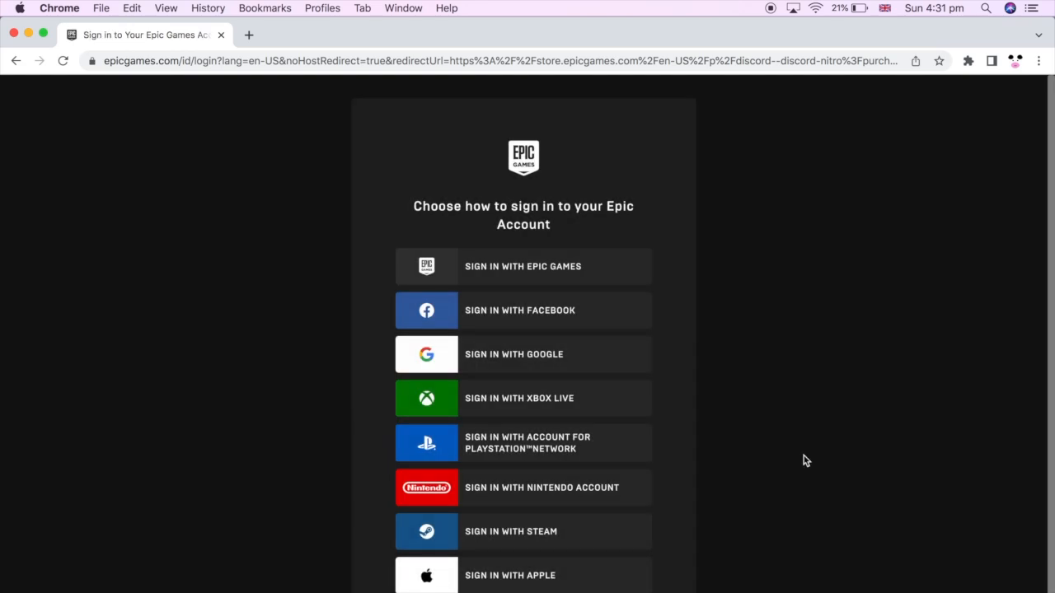
mouse_move(536, 274)
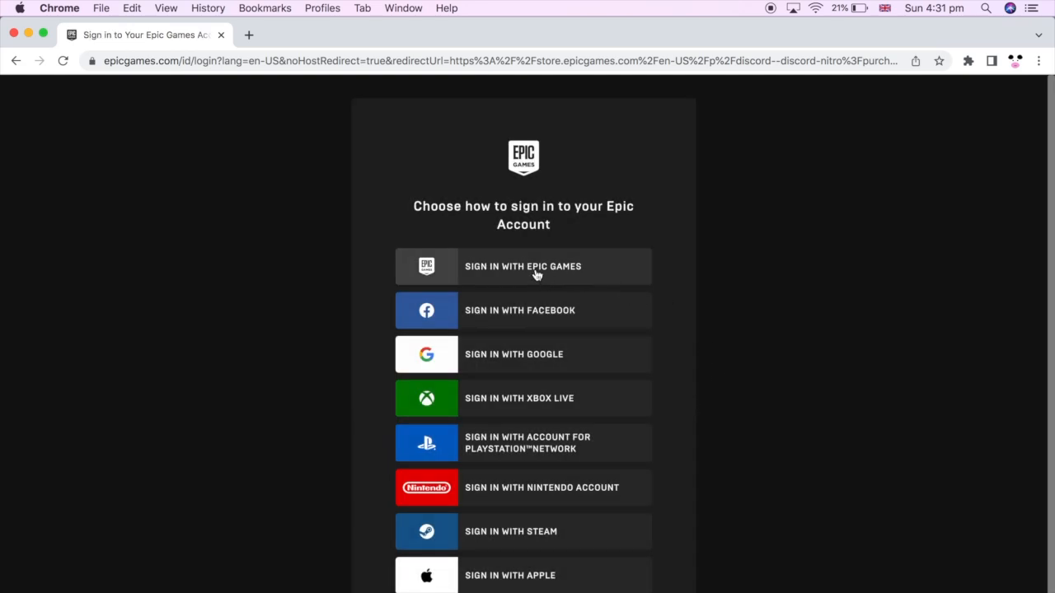
Step: Choose 'Sign in with Epic Games' on the sign-in options page
click(522, 266)
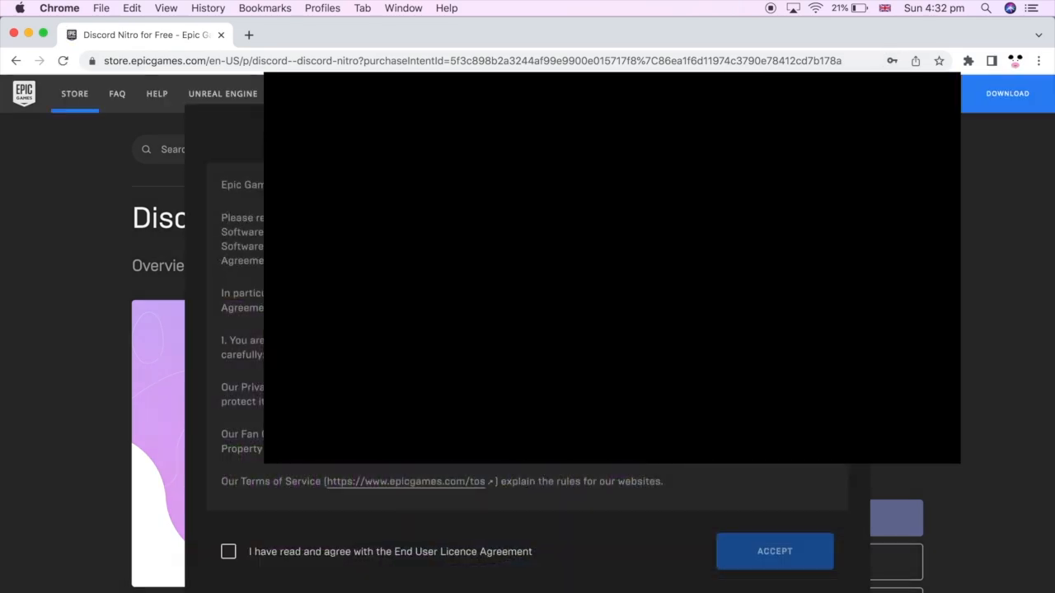
Step: Scroll through the End User Licence Agreement and accept it
scroll(down, 3)
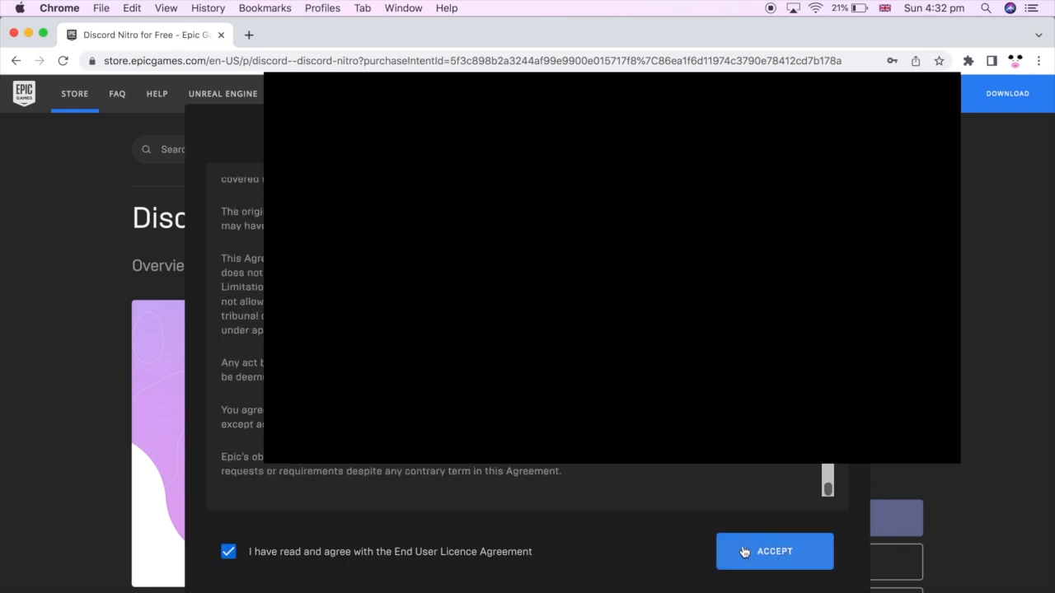
click(775, 551)
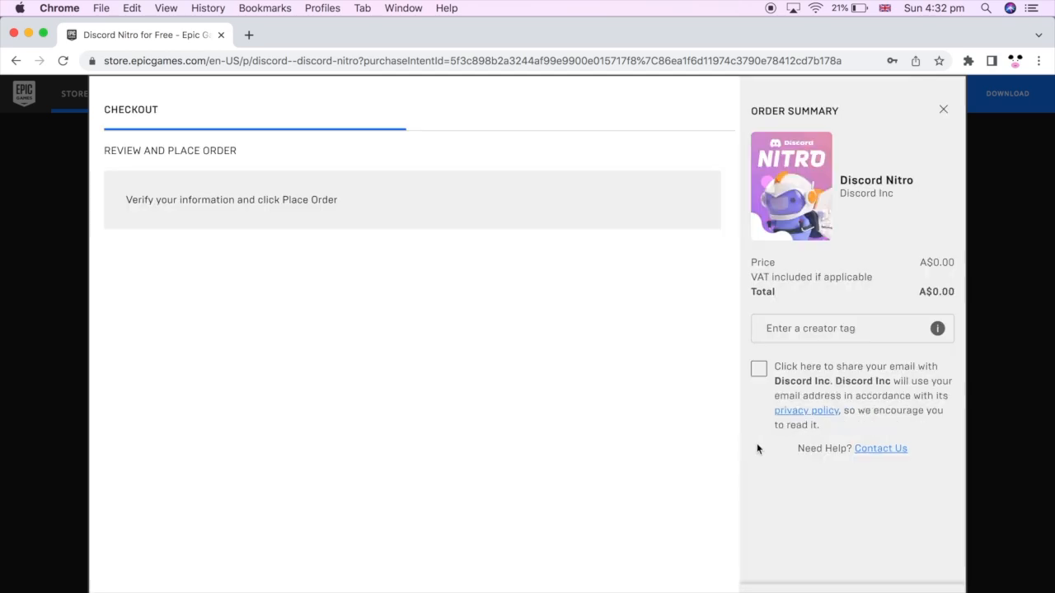
mouse_move(800, 554)
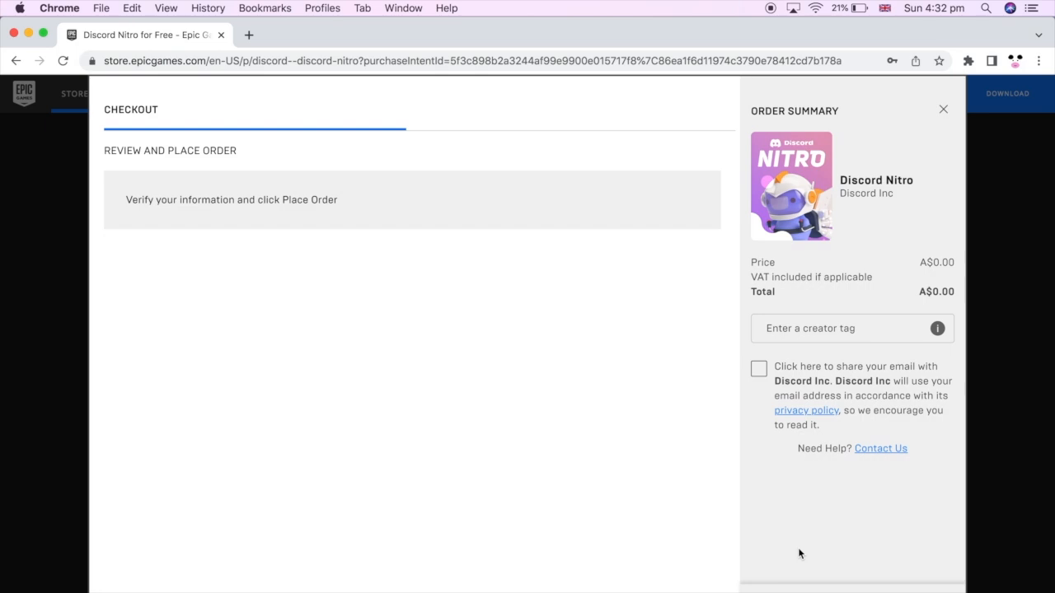
mouse_move(734, 326)
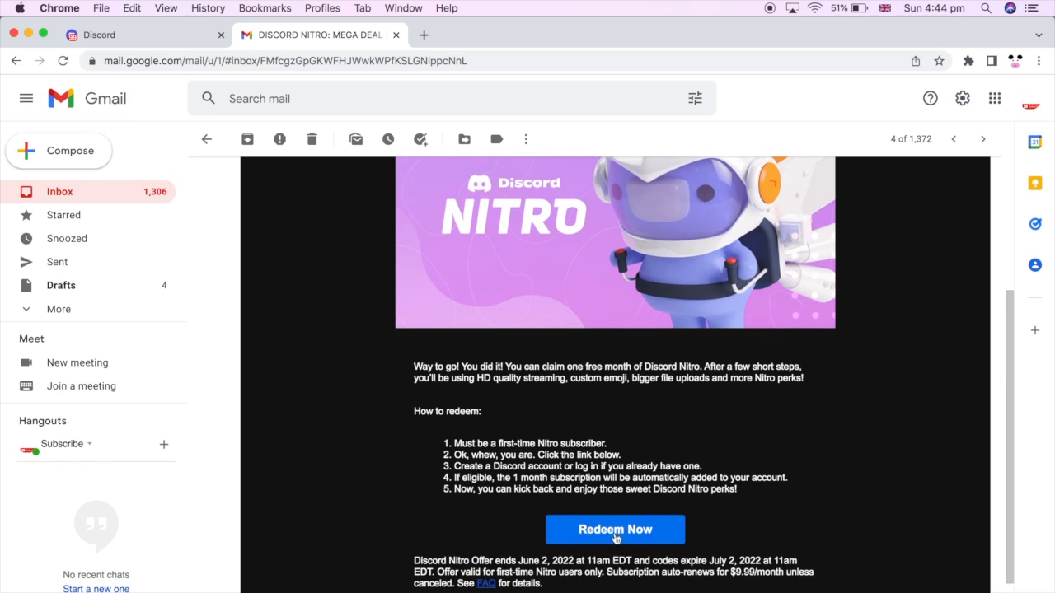
Step: Follow the Redeem Now link in the Discord Nitro email
click(613, 528)
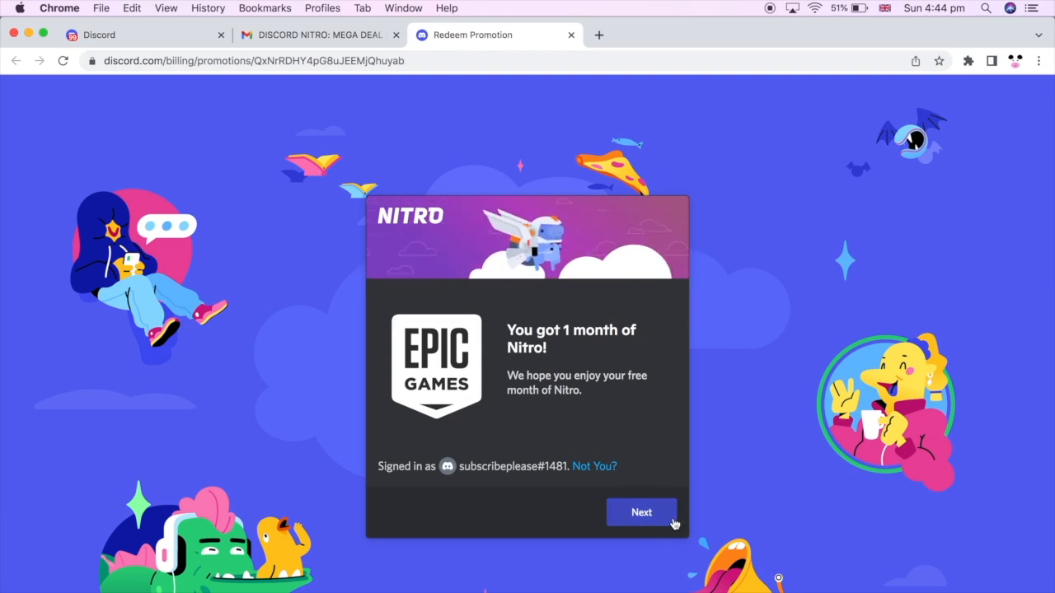
Step: Advance to the Nitro Monthly review at US$0.00 and expand the payment type dropdown
click(641, 513)
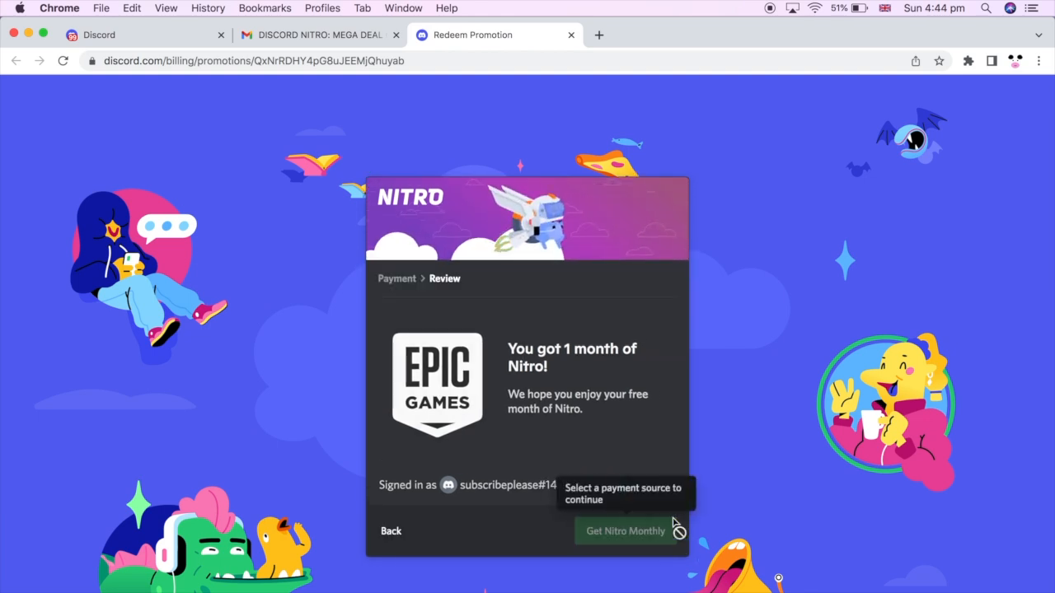
click(625, 530)
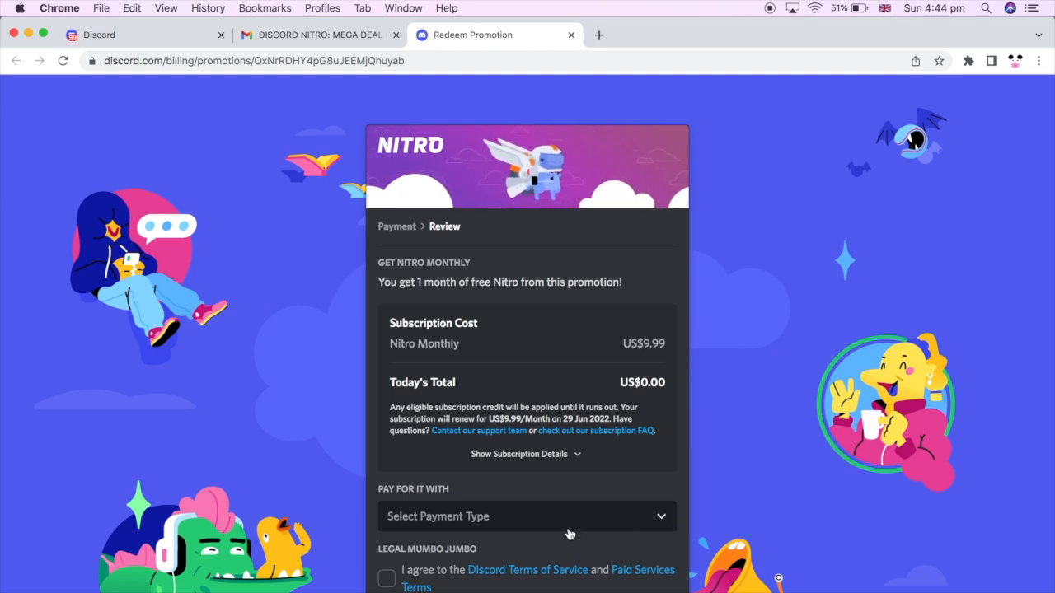
scroll(down, 3)
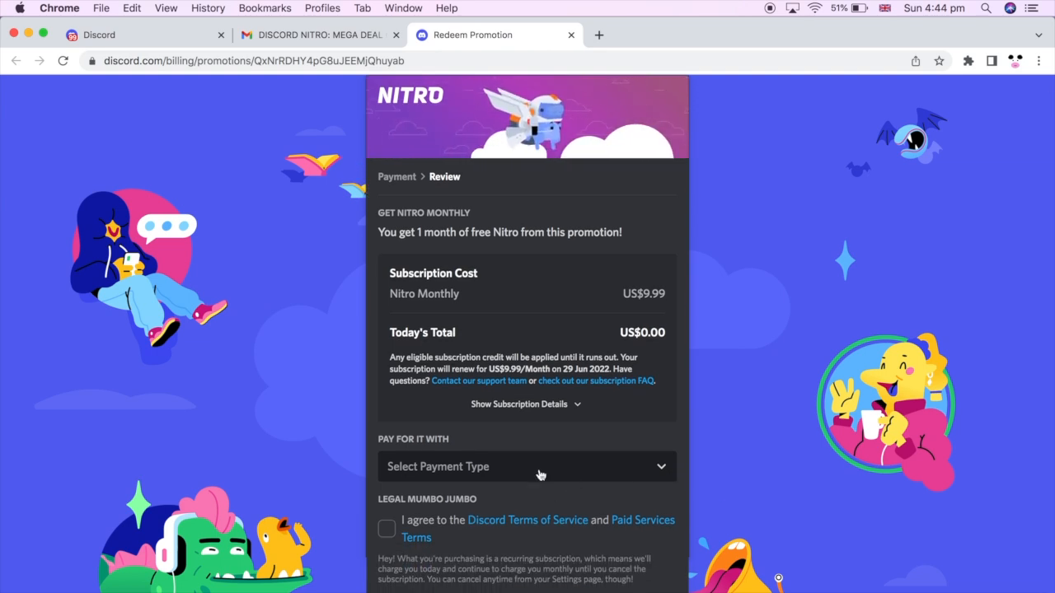
click(528, 466)
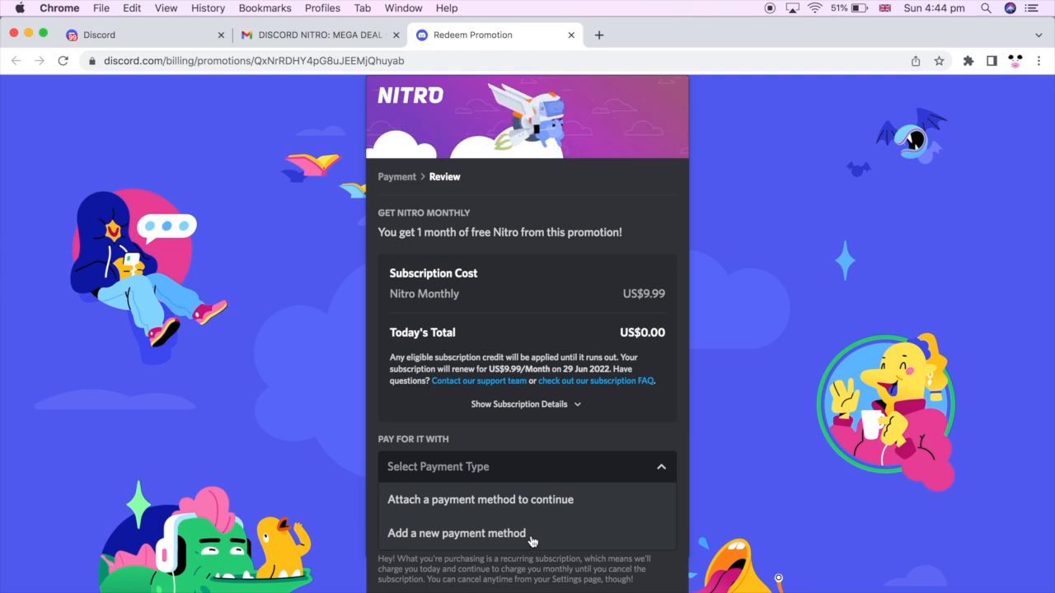